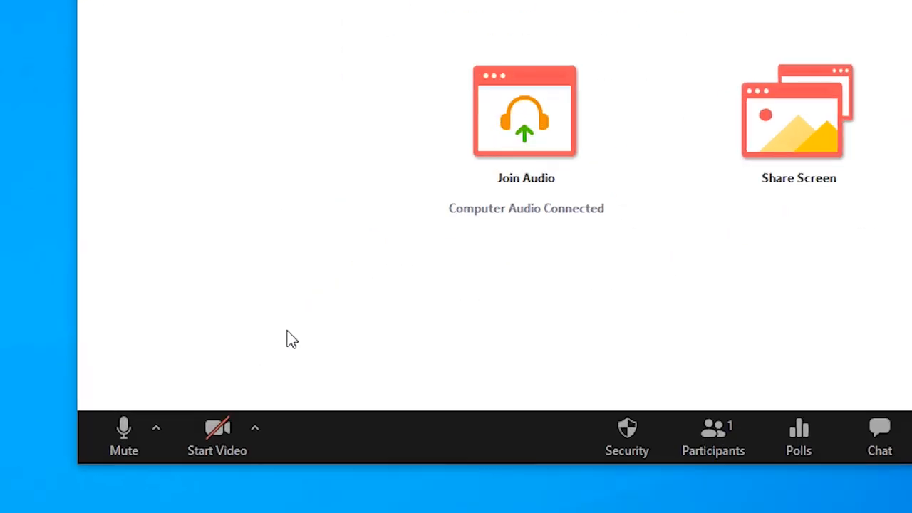
Step: Disable 'Mirror my video' in Video Settings so the self-view shows the room unflipped
left_click(254, 428)
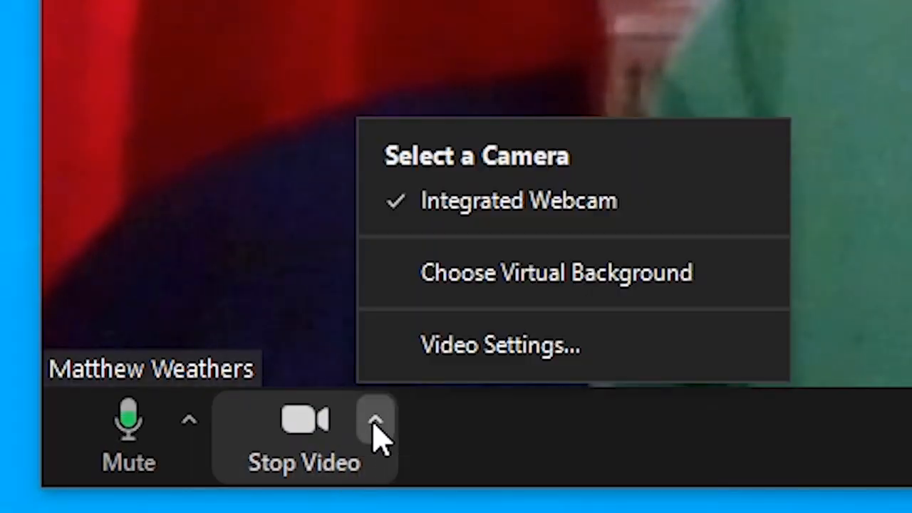
left_click(499, 345)
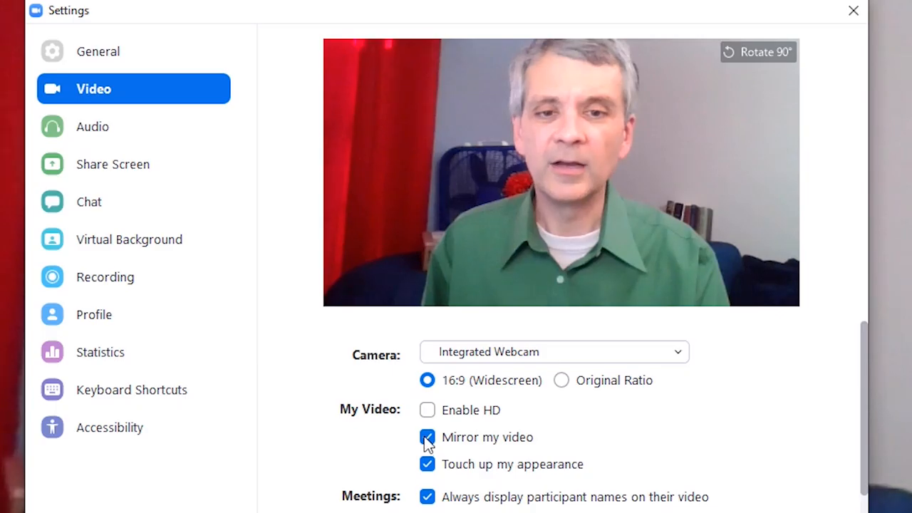
left_click(853, 11)
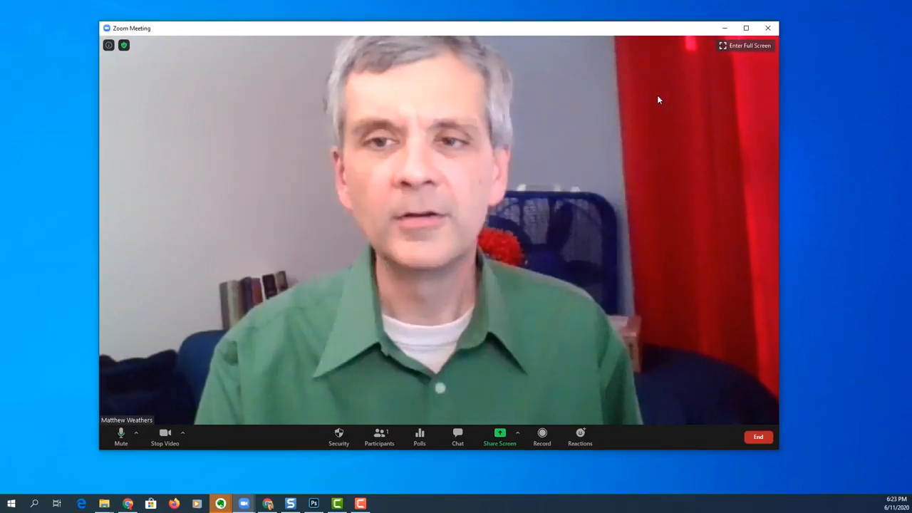
left_click(744, 44)
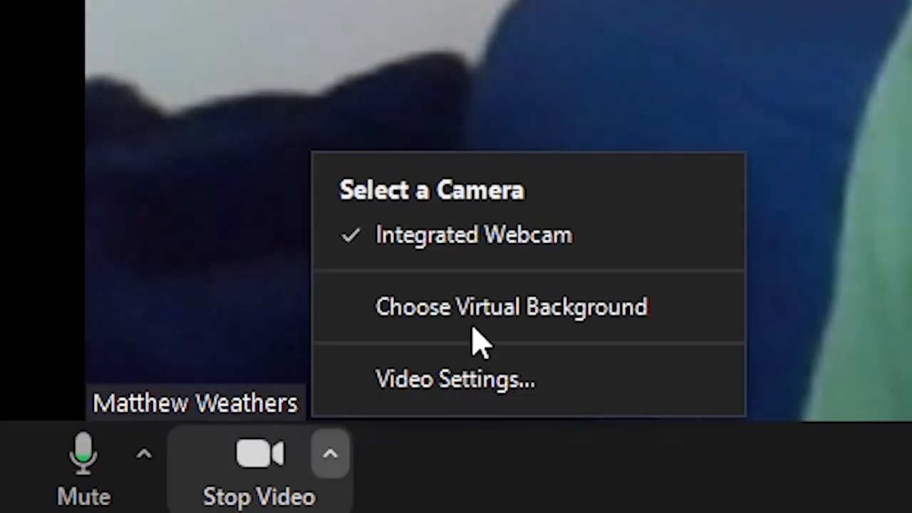
Step: Add the empty-room screenshot via Choose Virtual Background and select it as the background
left_click(511, 306)
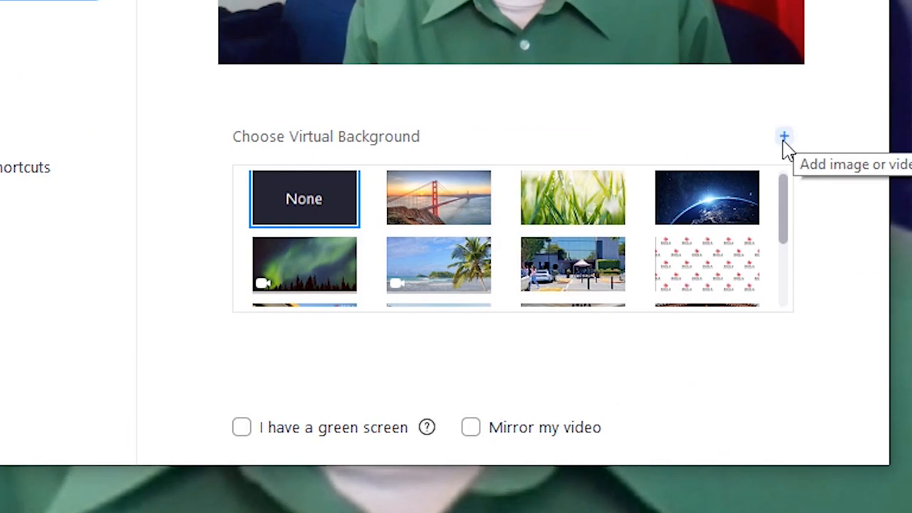
left_click(784, 137)
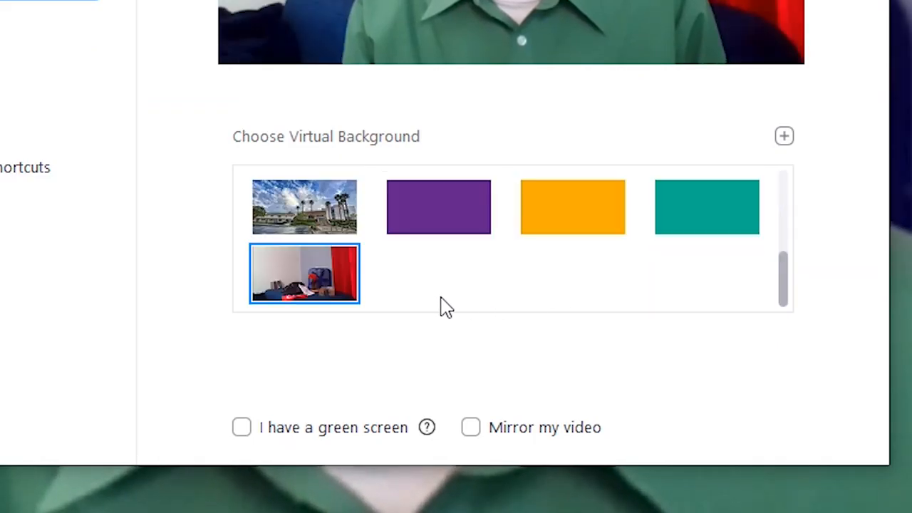
left_click(242, 427)
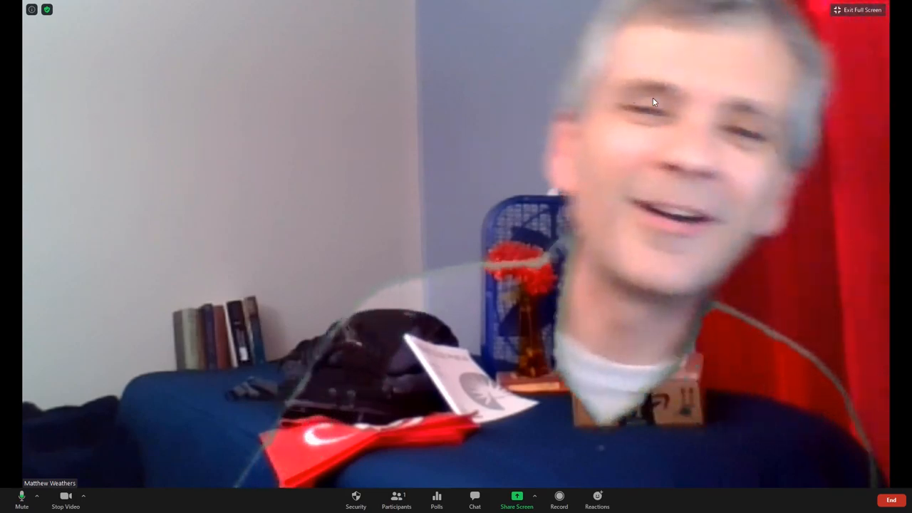
Step: Enable 'I have a green screen' for the room-photo background so the blue shirt keys out
left_click(858, 9)
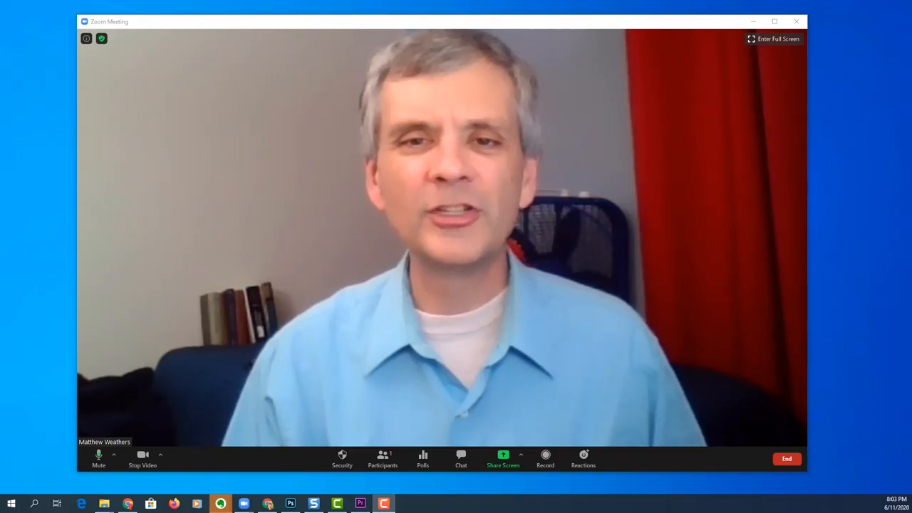
left_click(160, 455)
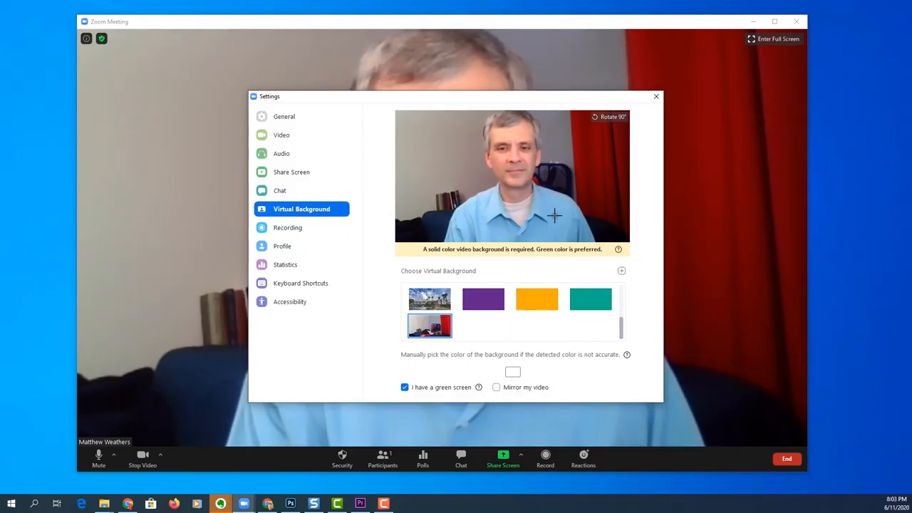
left_click(655, 97)
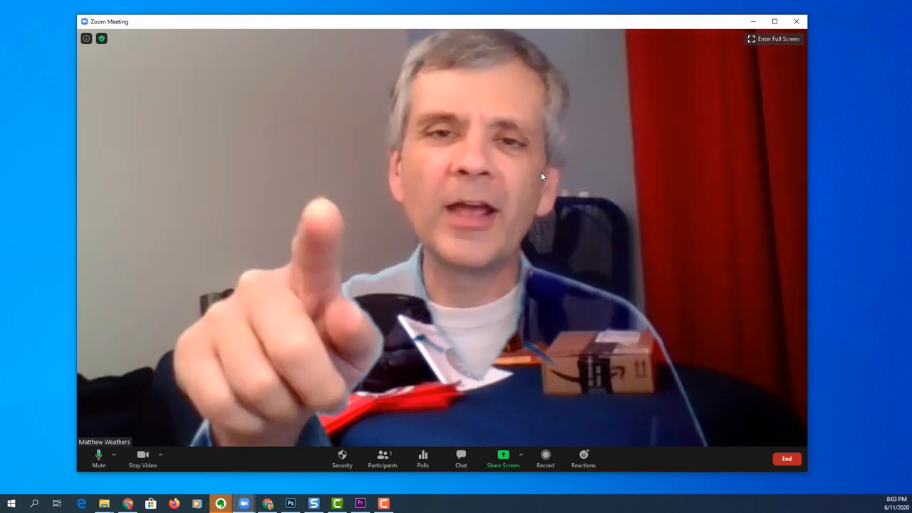